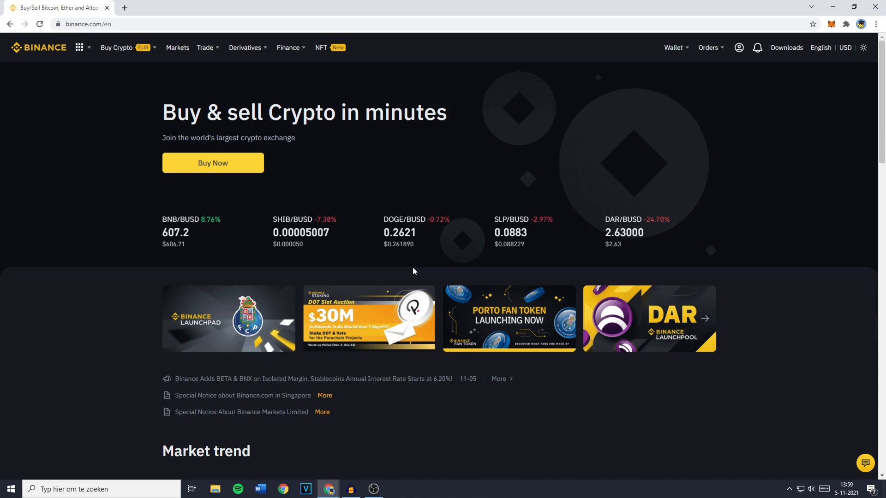
Step: Open Convert from the Trade menu in Binance's top navigation
click(205, 48)
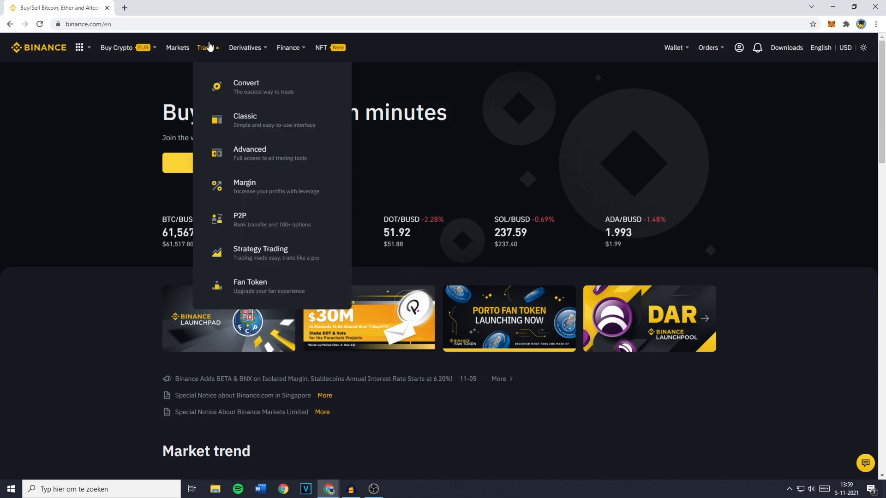
mouse_move(294, 154)
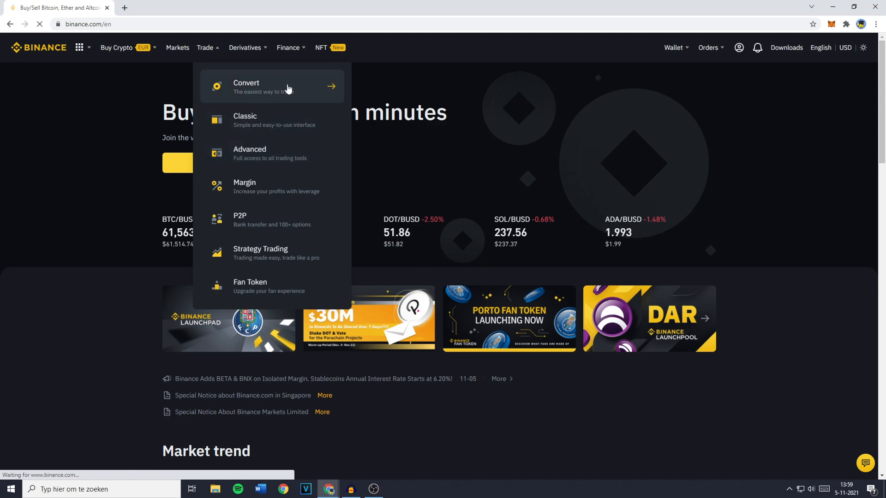
click(247, 86)
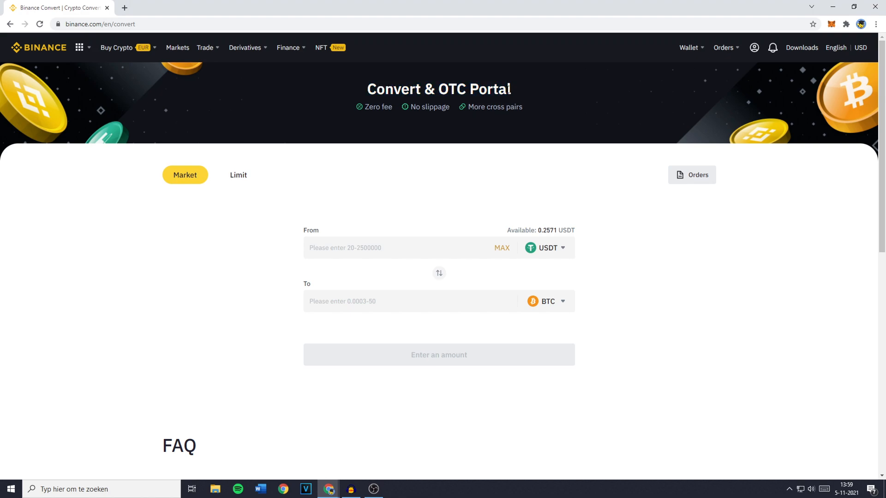
mouse_move(490, 164)
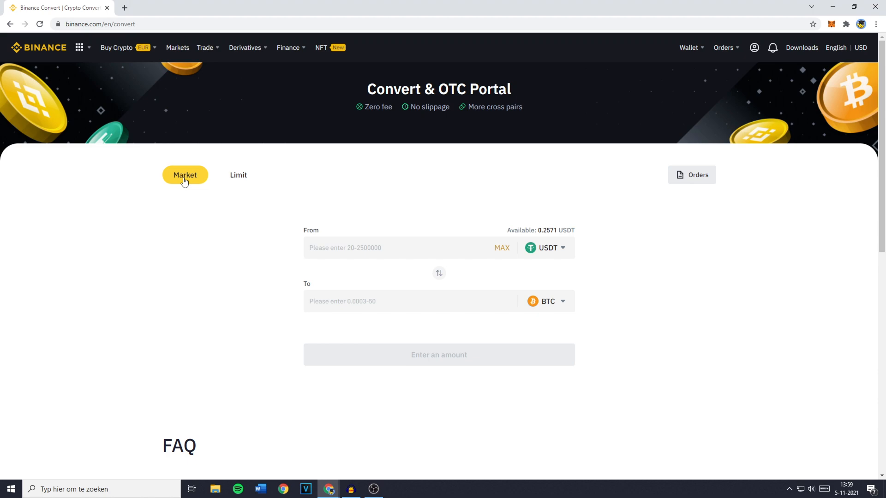
click(238, 174)
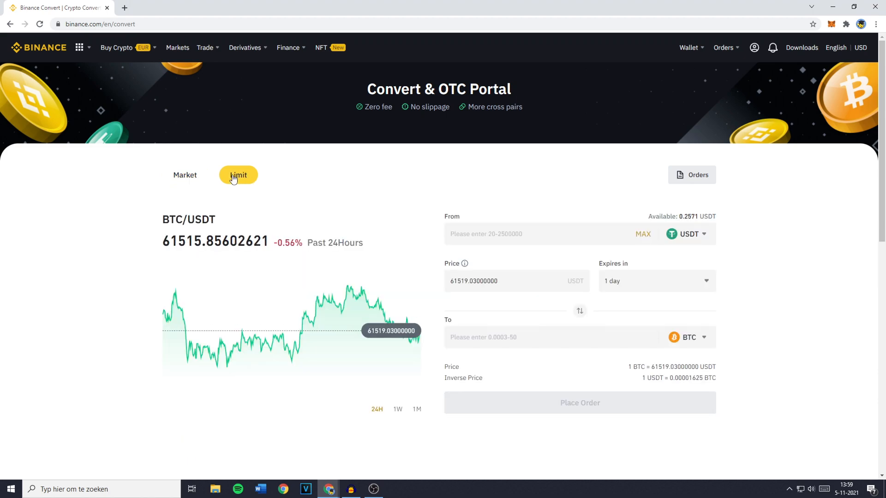
click(184, 175)
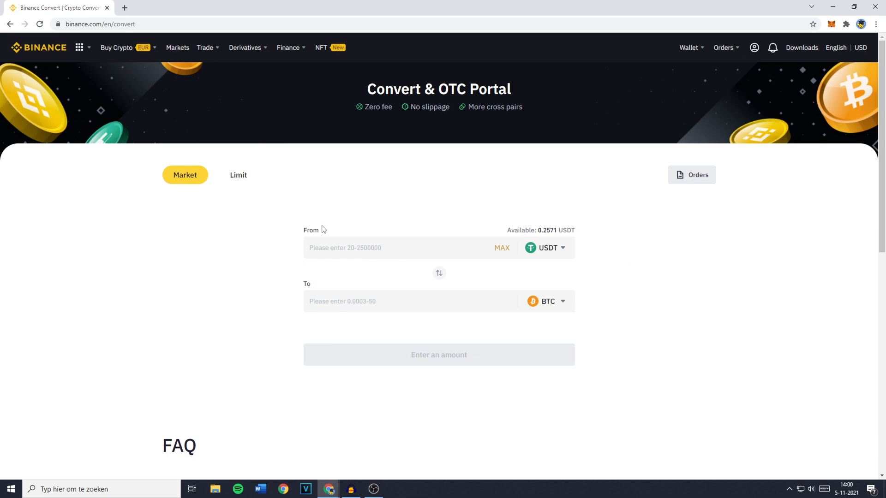
click(238, 174)
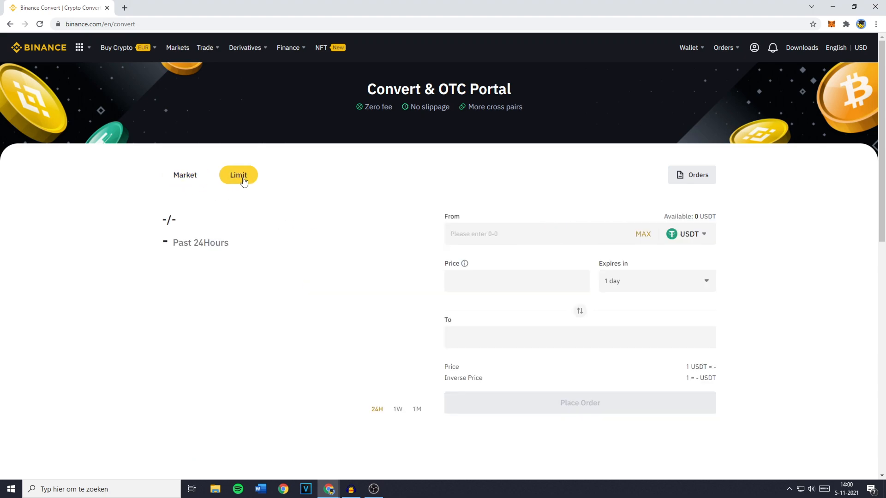
click(185, 174)
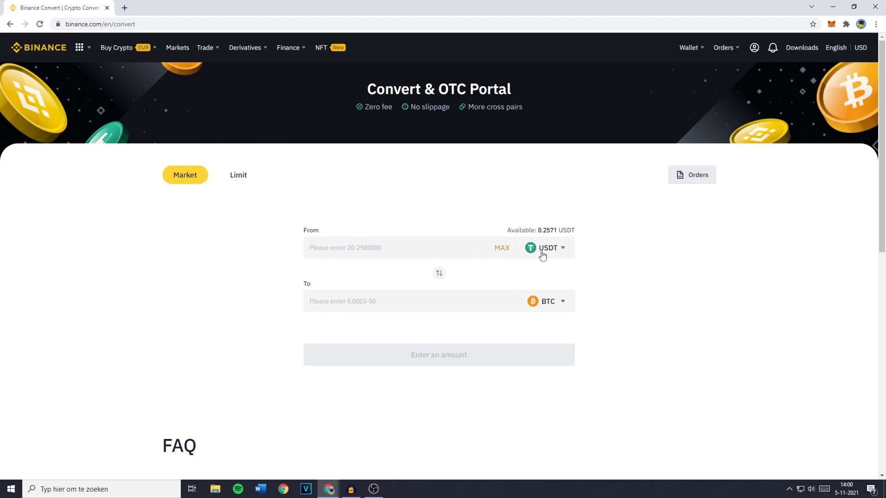
Step: Set the conversion From currency to ALGO (searched 'al') and To currency to USDT
click(547, 248)
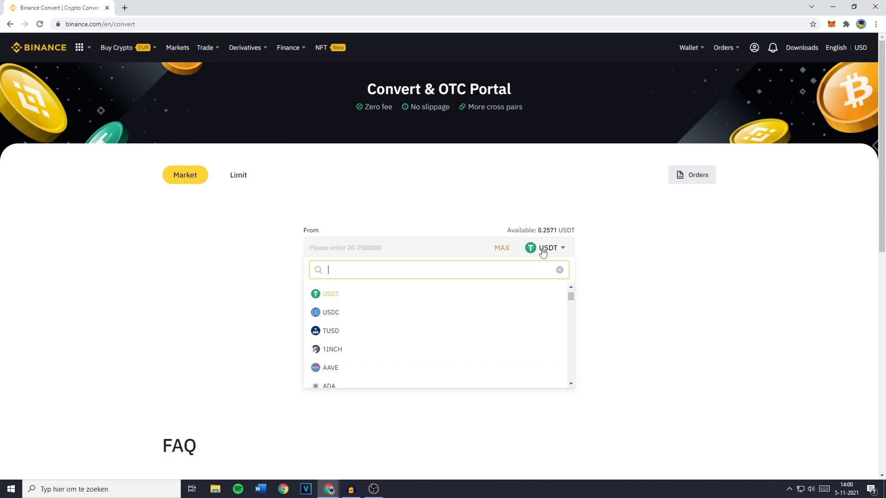
mouse_move(448, 266)
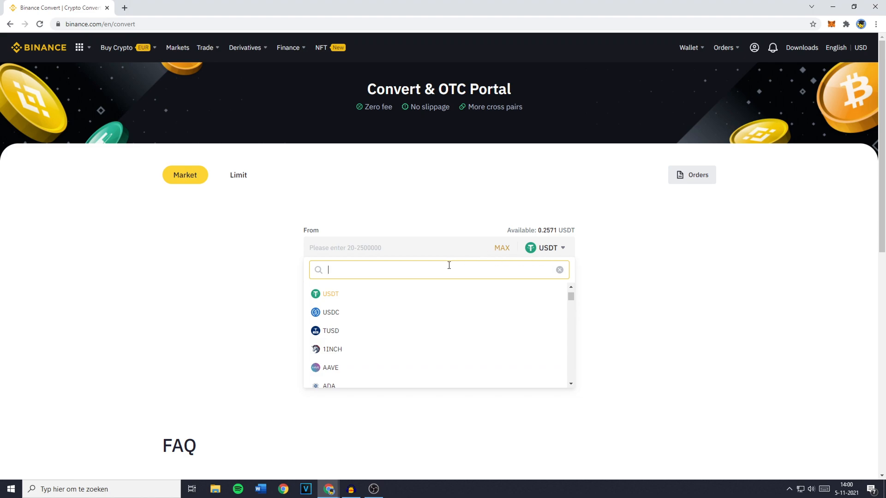
text(al)
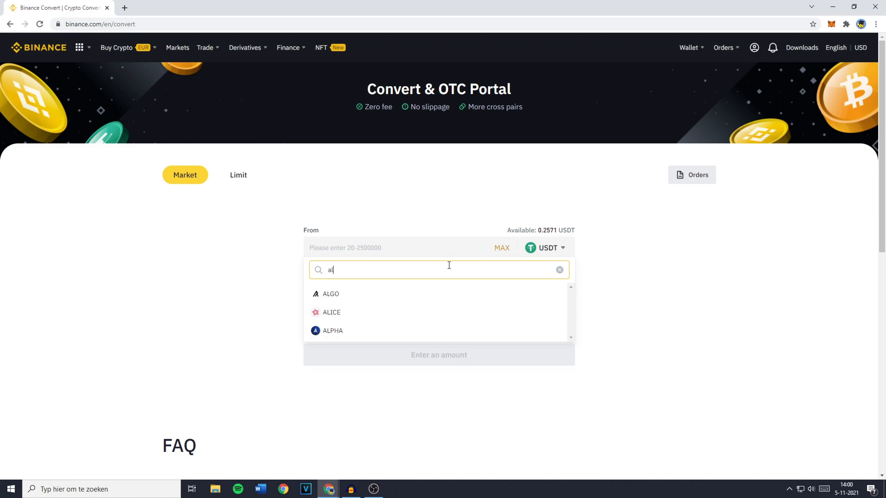
click(331, 294)
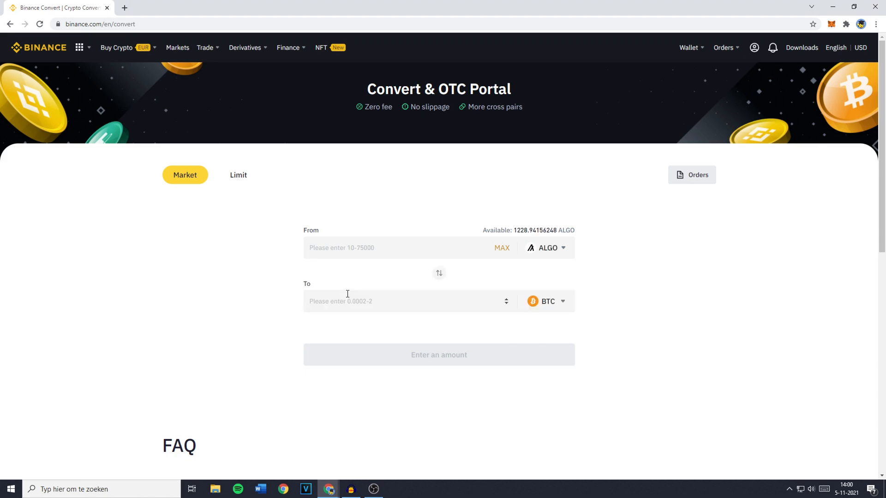
mouse_move(310, 289)
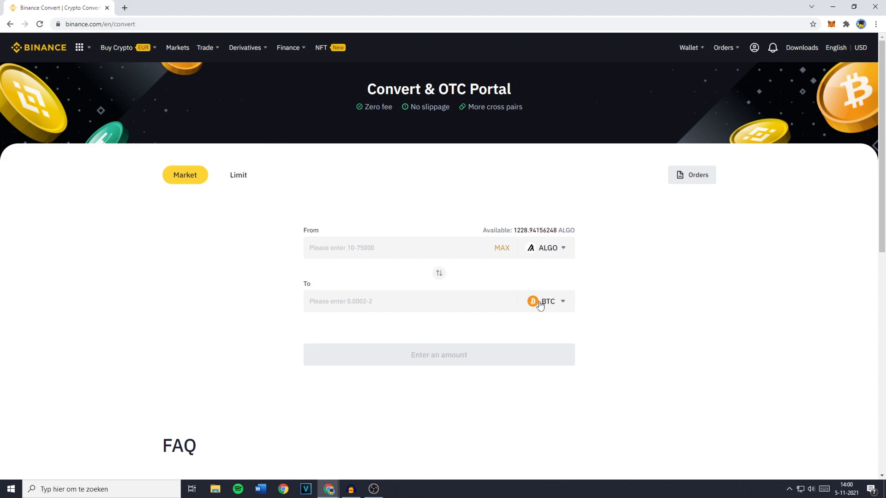
click(547, 302)
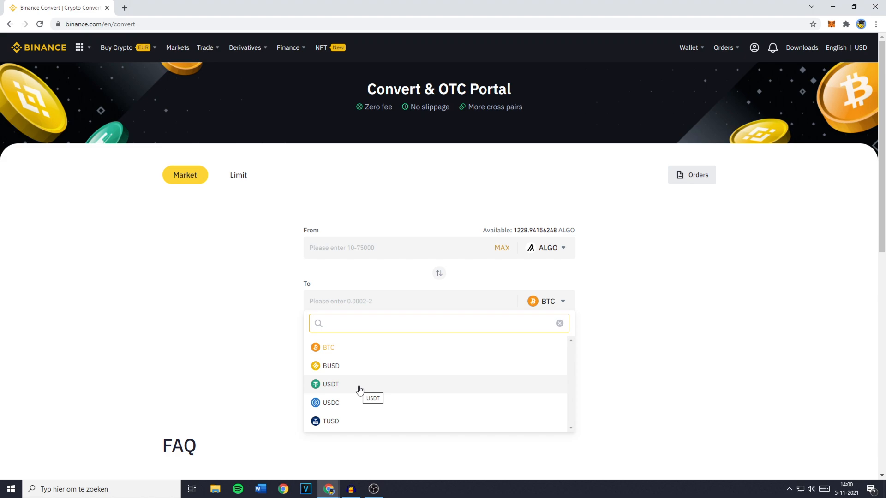
click(438, 323)
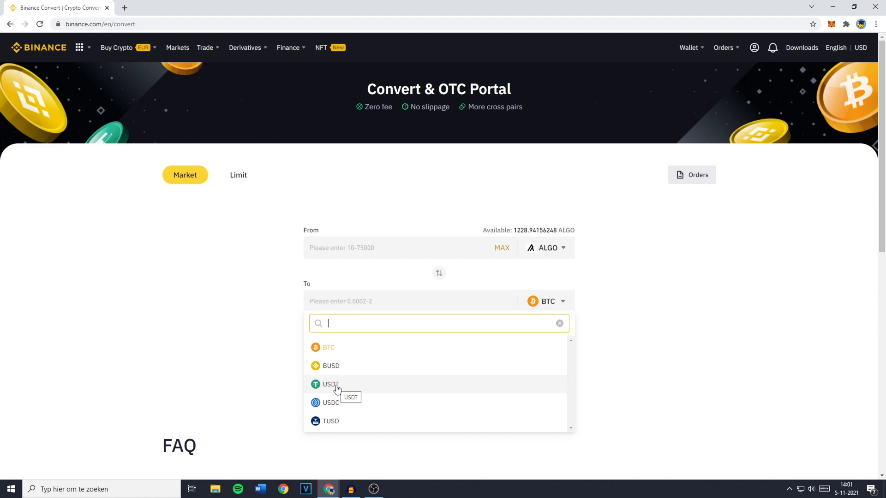
click(330, 384)
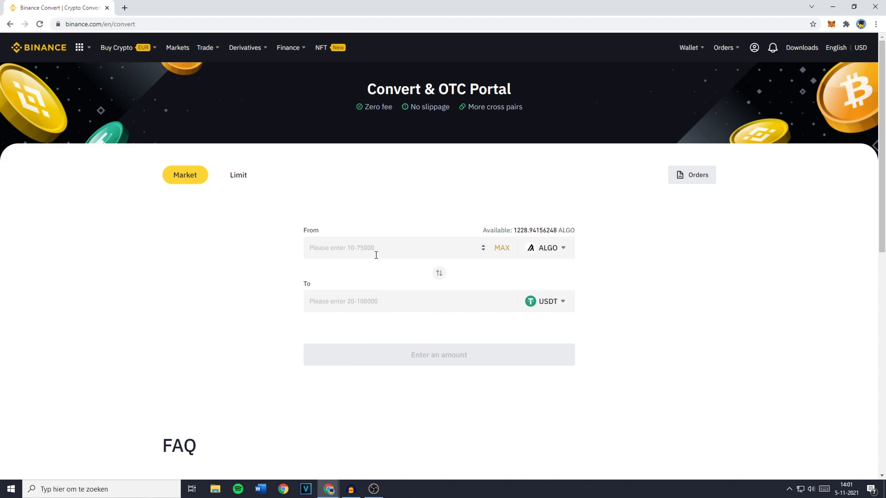
Step: Fill the full 1228.94156248 ALGO balance with MAX and request a conversion preview
click(390, 248)
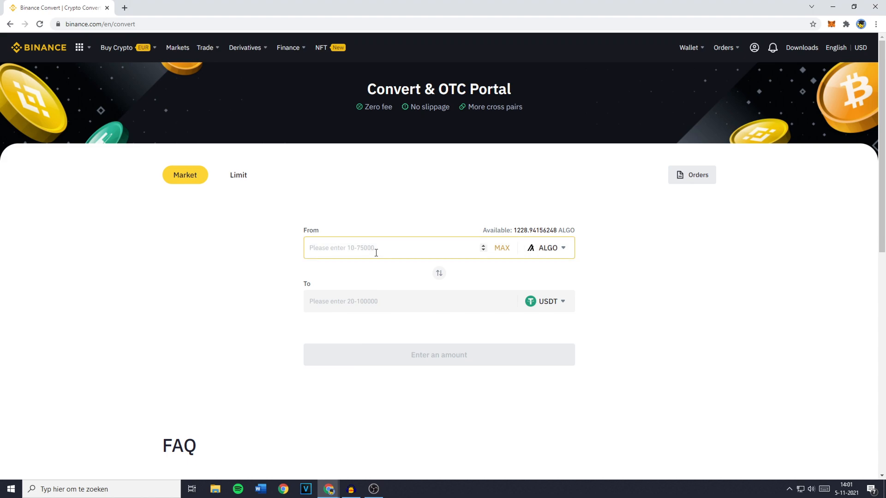
text(150)
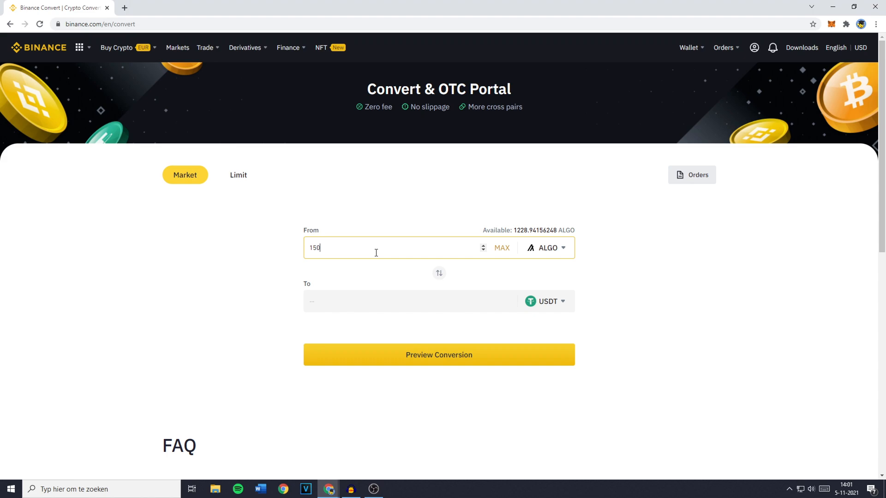
text(100)
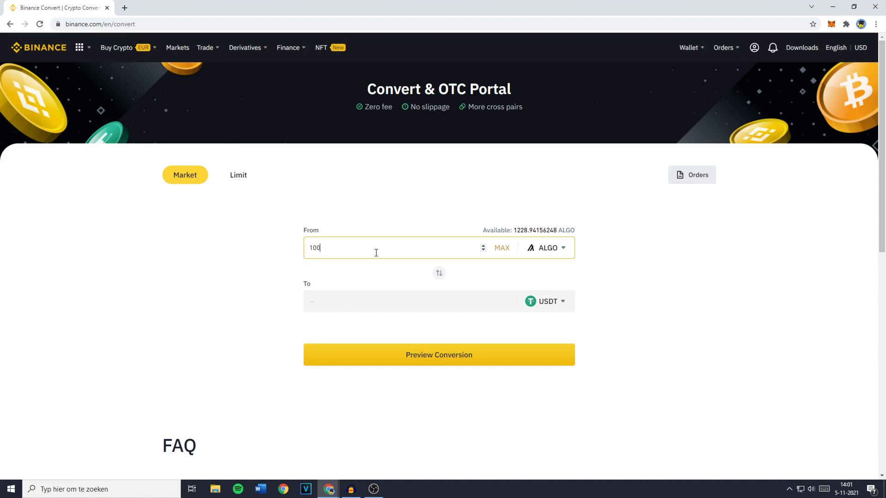
text(0)
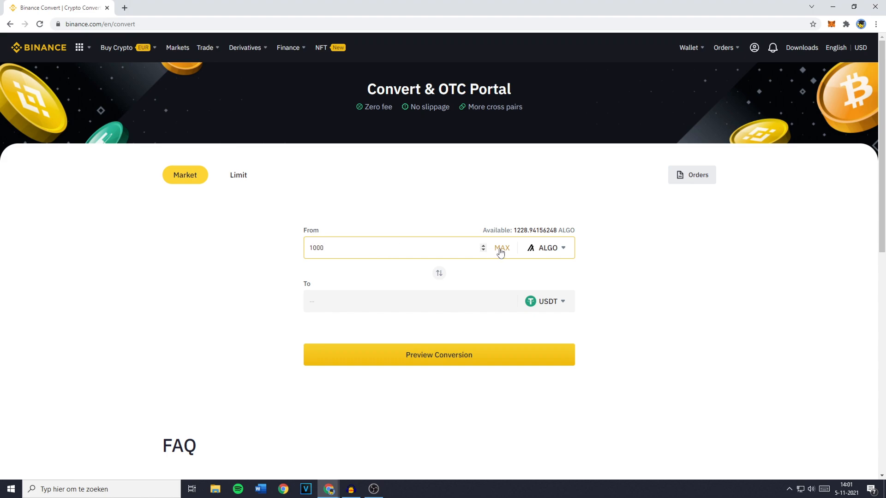
click(501, 248)
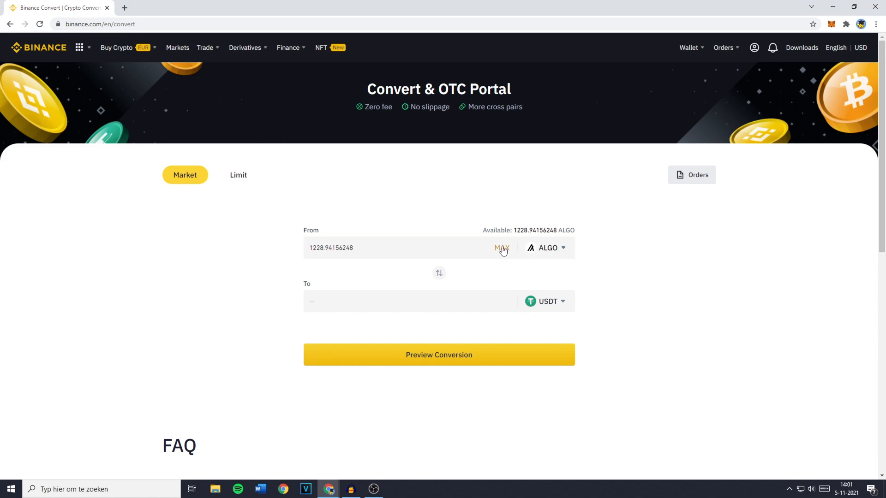
mouse_move(439, 355)
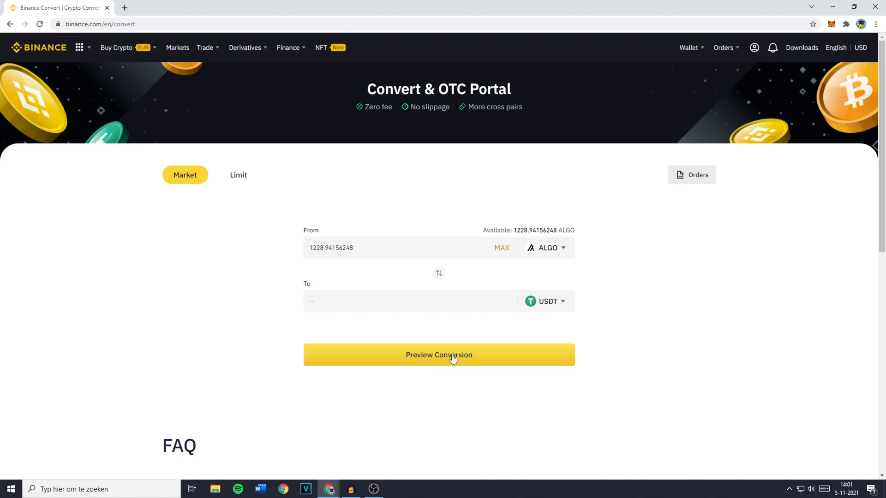
click(438, 355)
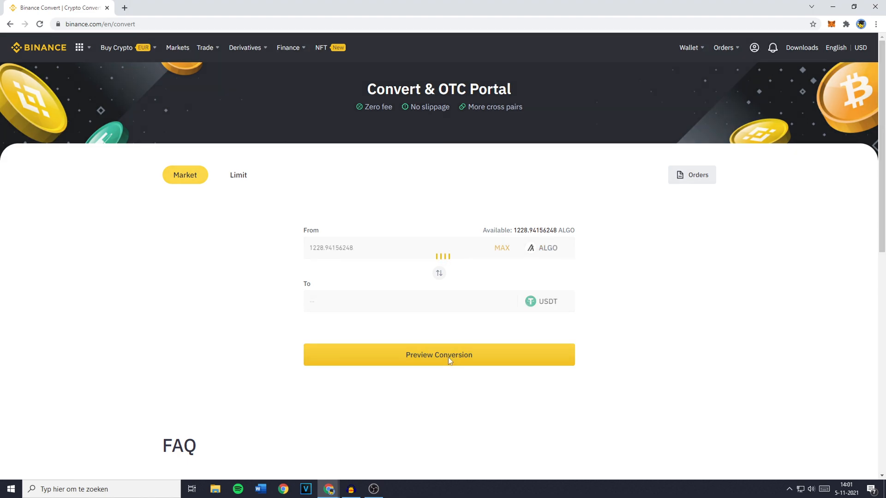
click(438, 354)
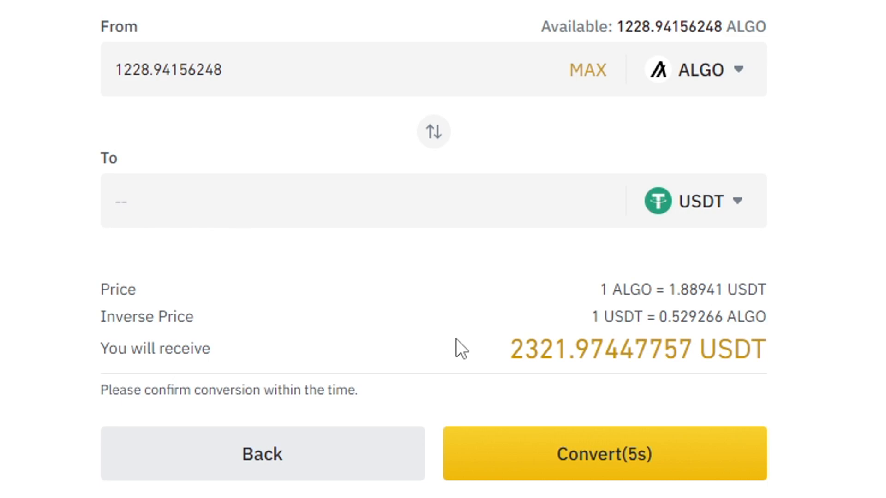
Step: Confirm converting 1228.94 ALGO into about 2321.97 USDT, then go to Markets
click(261, 454)
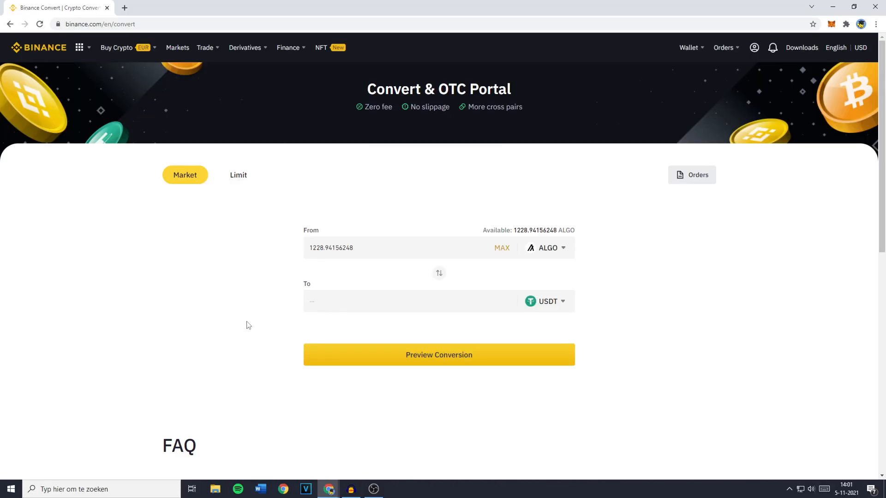
click(177, 47)
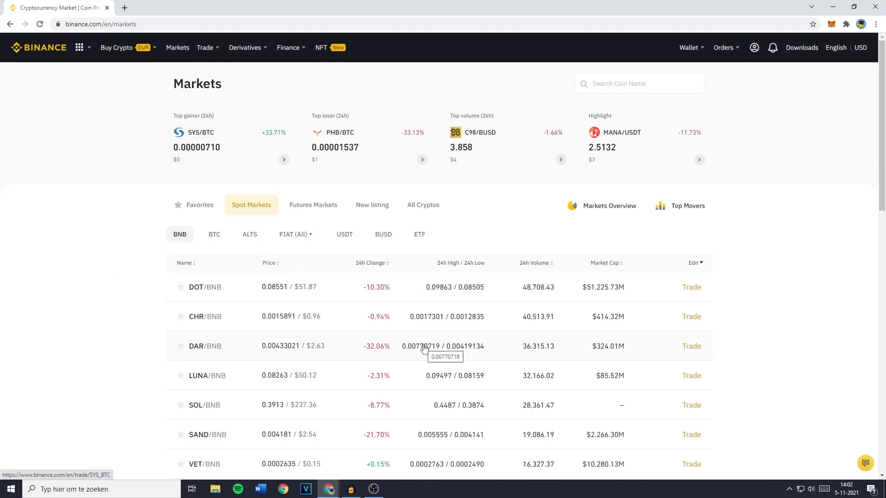
mouse_move(341, 267)
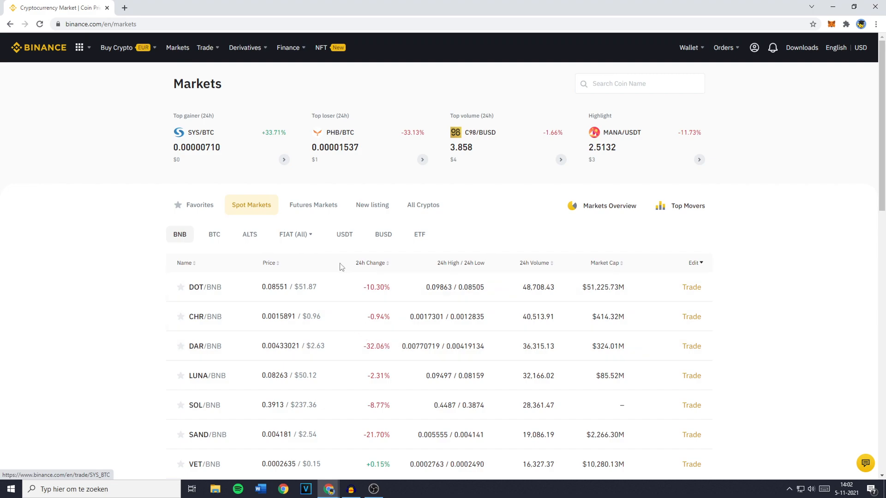
Step: Filter Markets to USDT pairs, search 'eur', and switch to the EUR/USDT trading tab
click(344, 234)
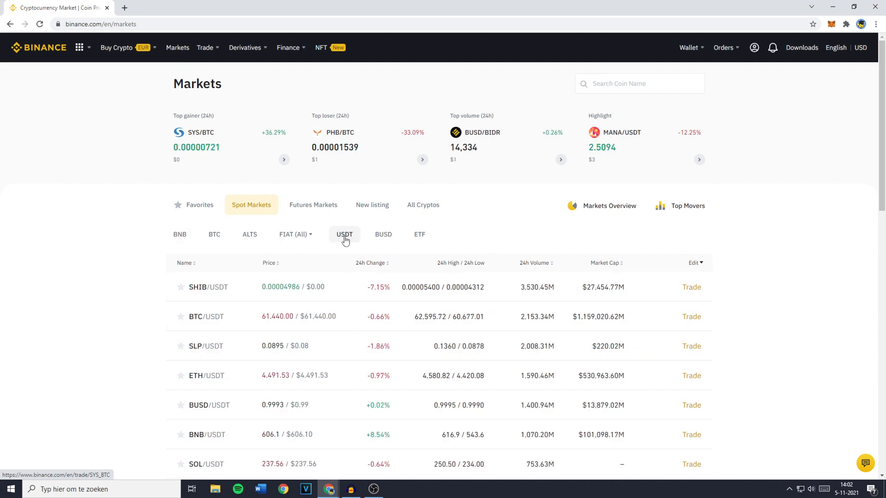
mouse_move(349, 236)
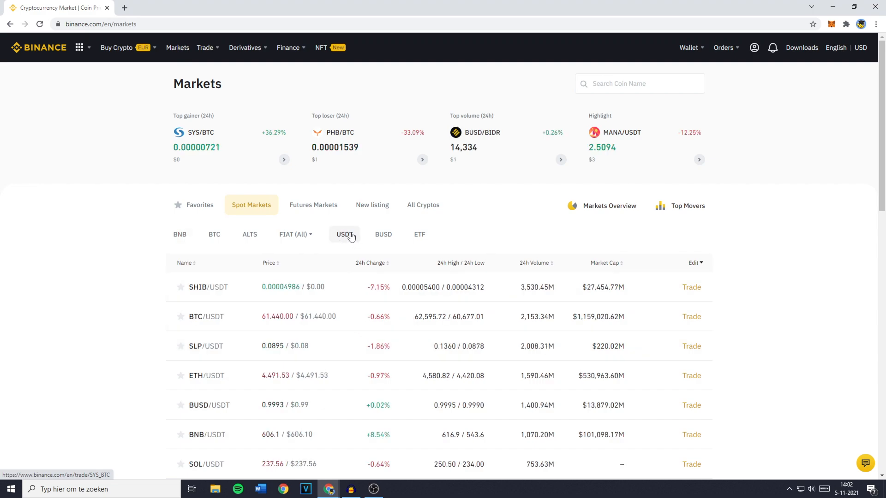
click(294, 234)
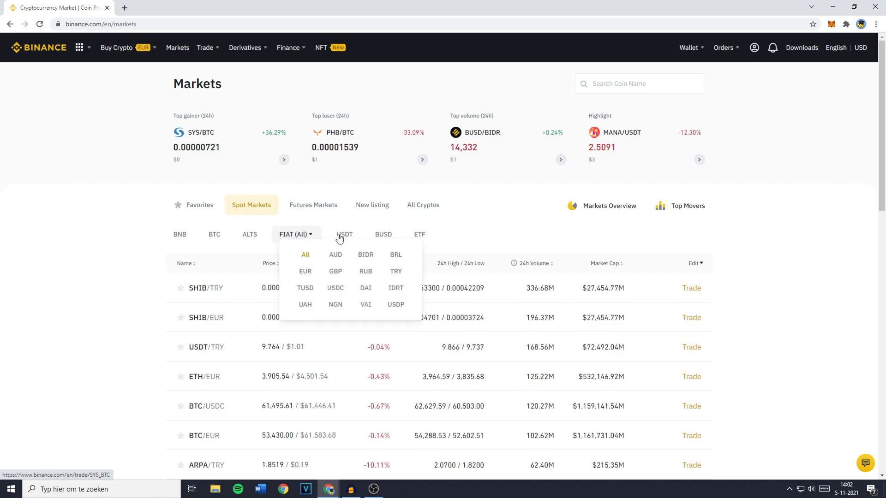
click(344, 235)
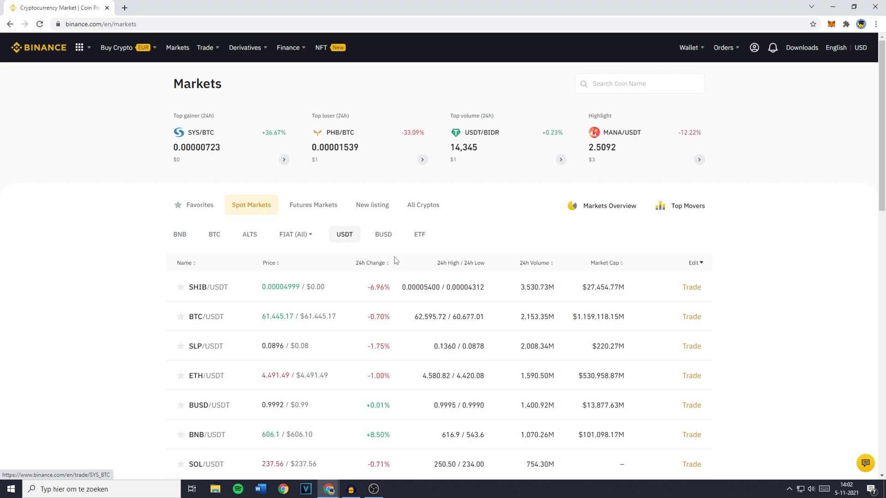
click(639, 83)
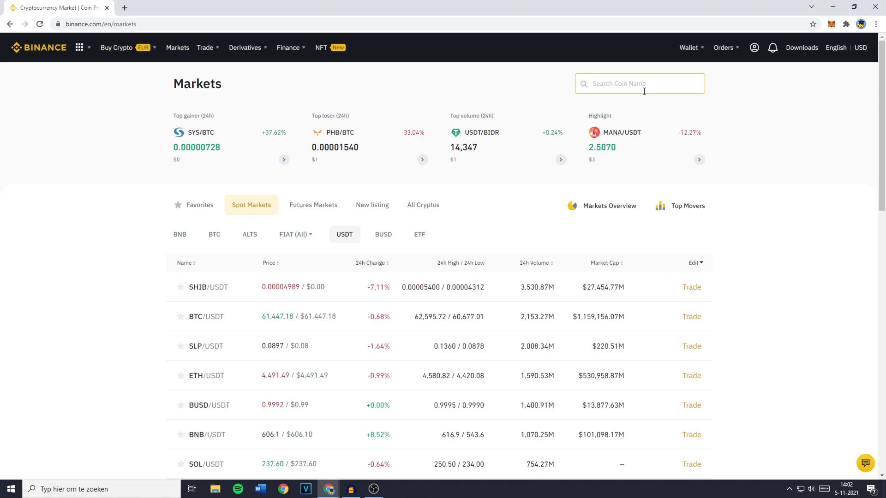
text(eur)
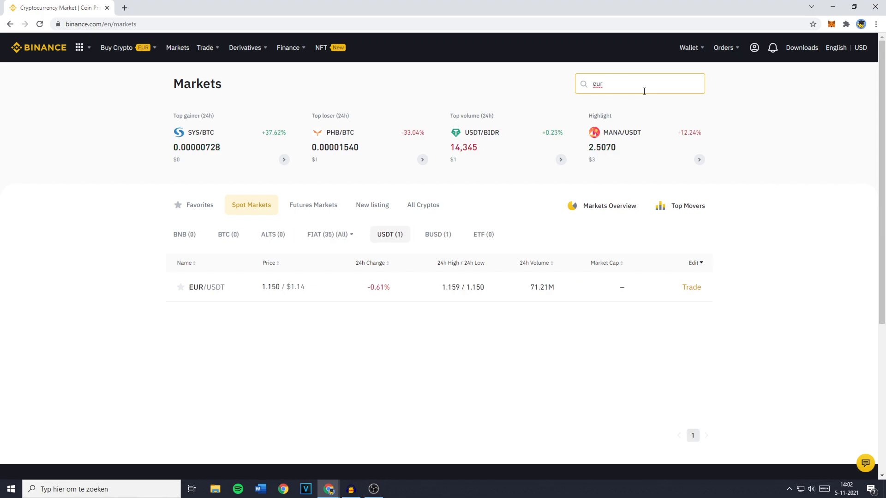
mouse_move(348, 287)
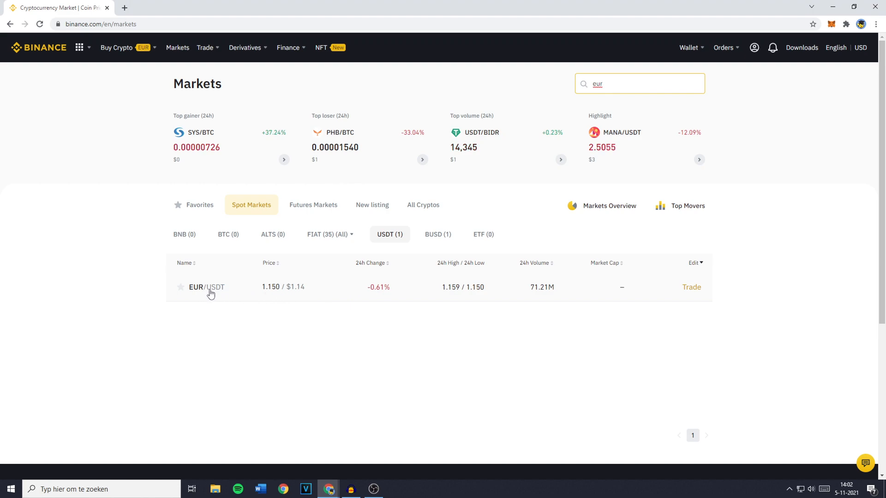
text(gbp)
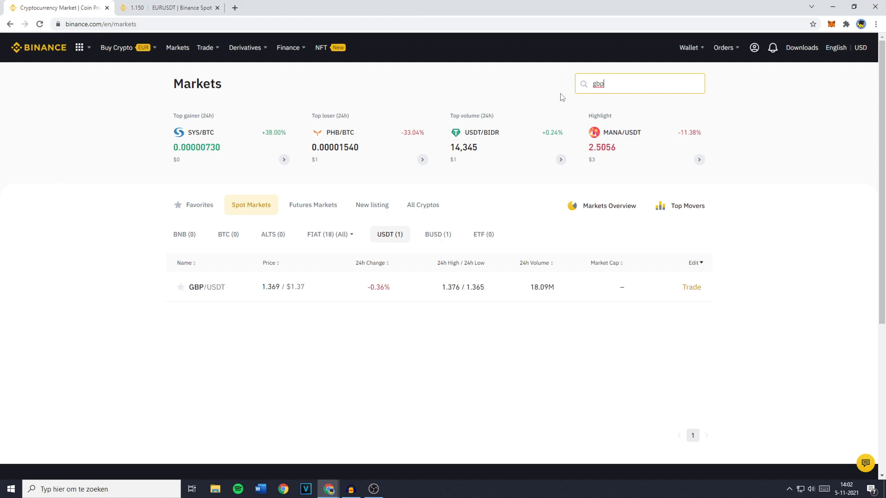
click(169, 7)
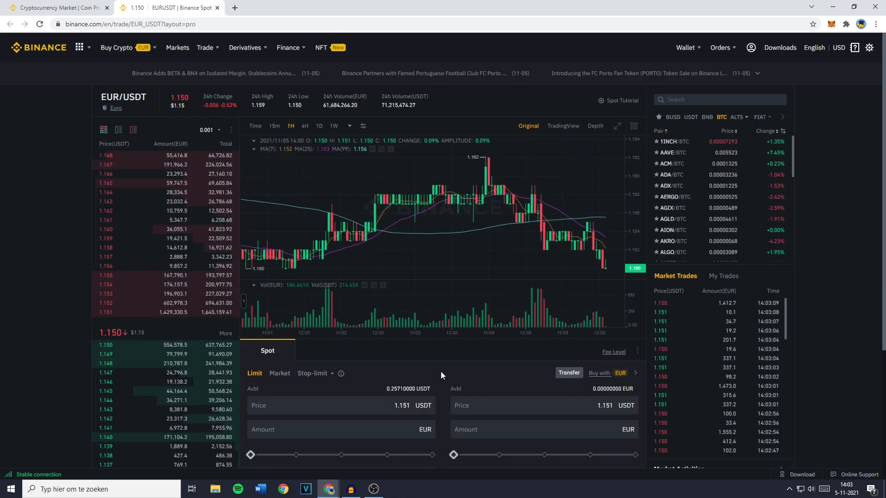
Step: Make the EUR/USDT Buy a Market order spending 100% of the 0.23 USDT balance
scroll(down, 3)
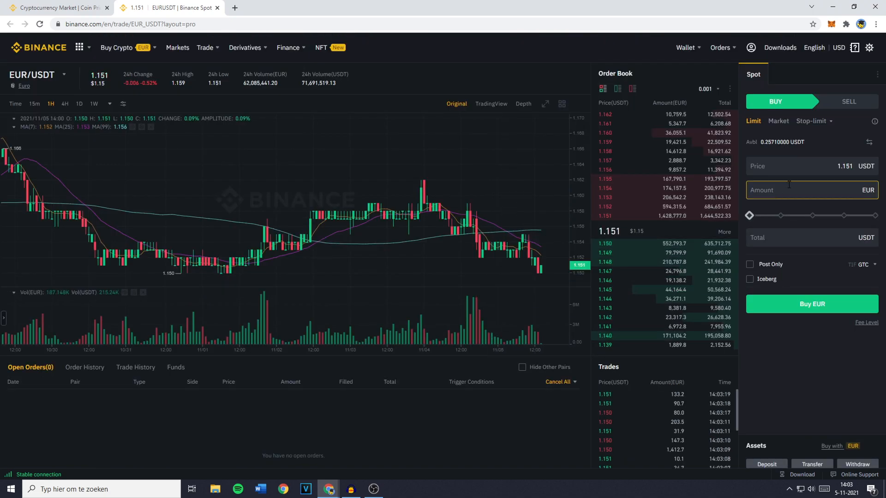
click(778, 121)
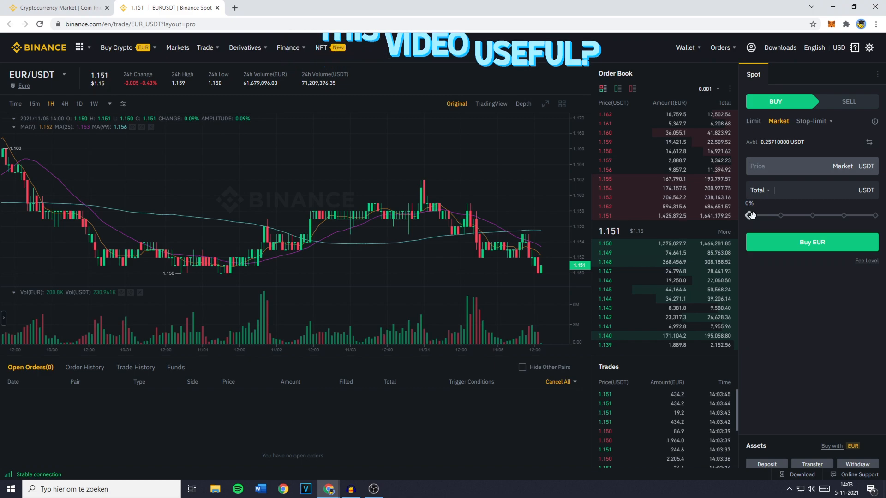
drag(751, 215, 873, 214)
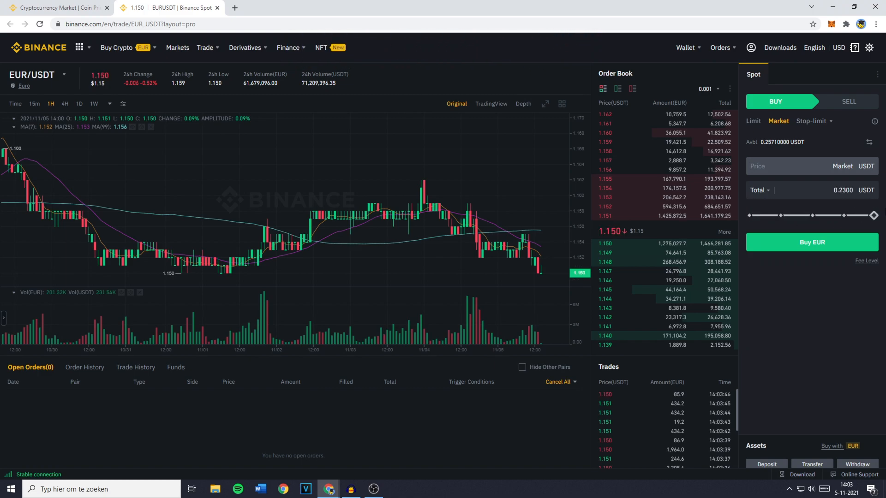